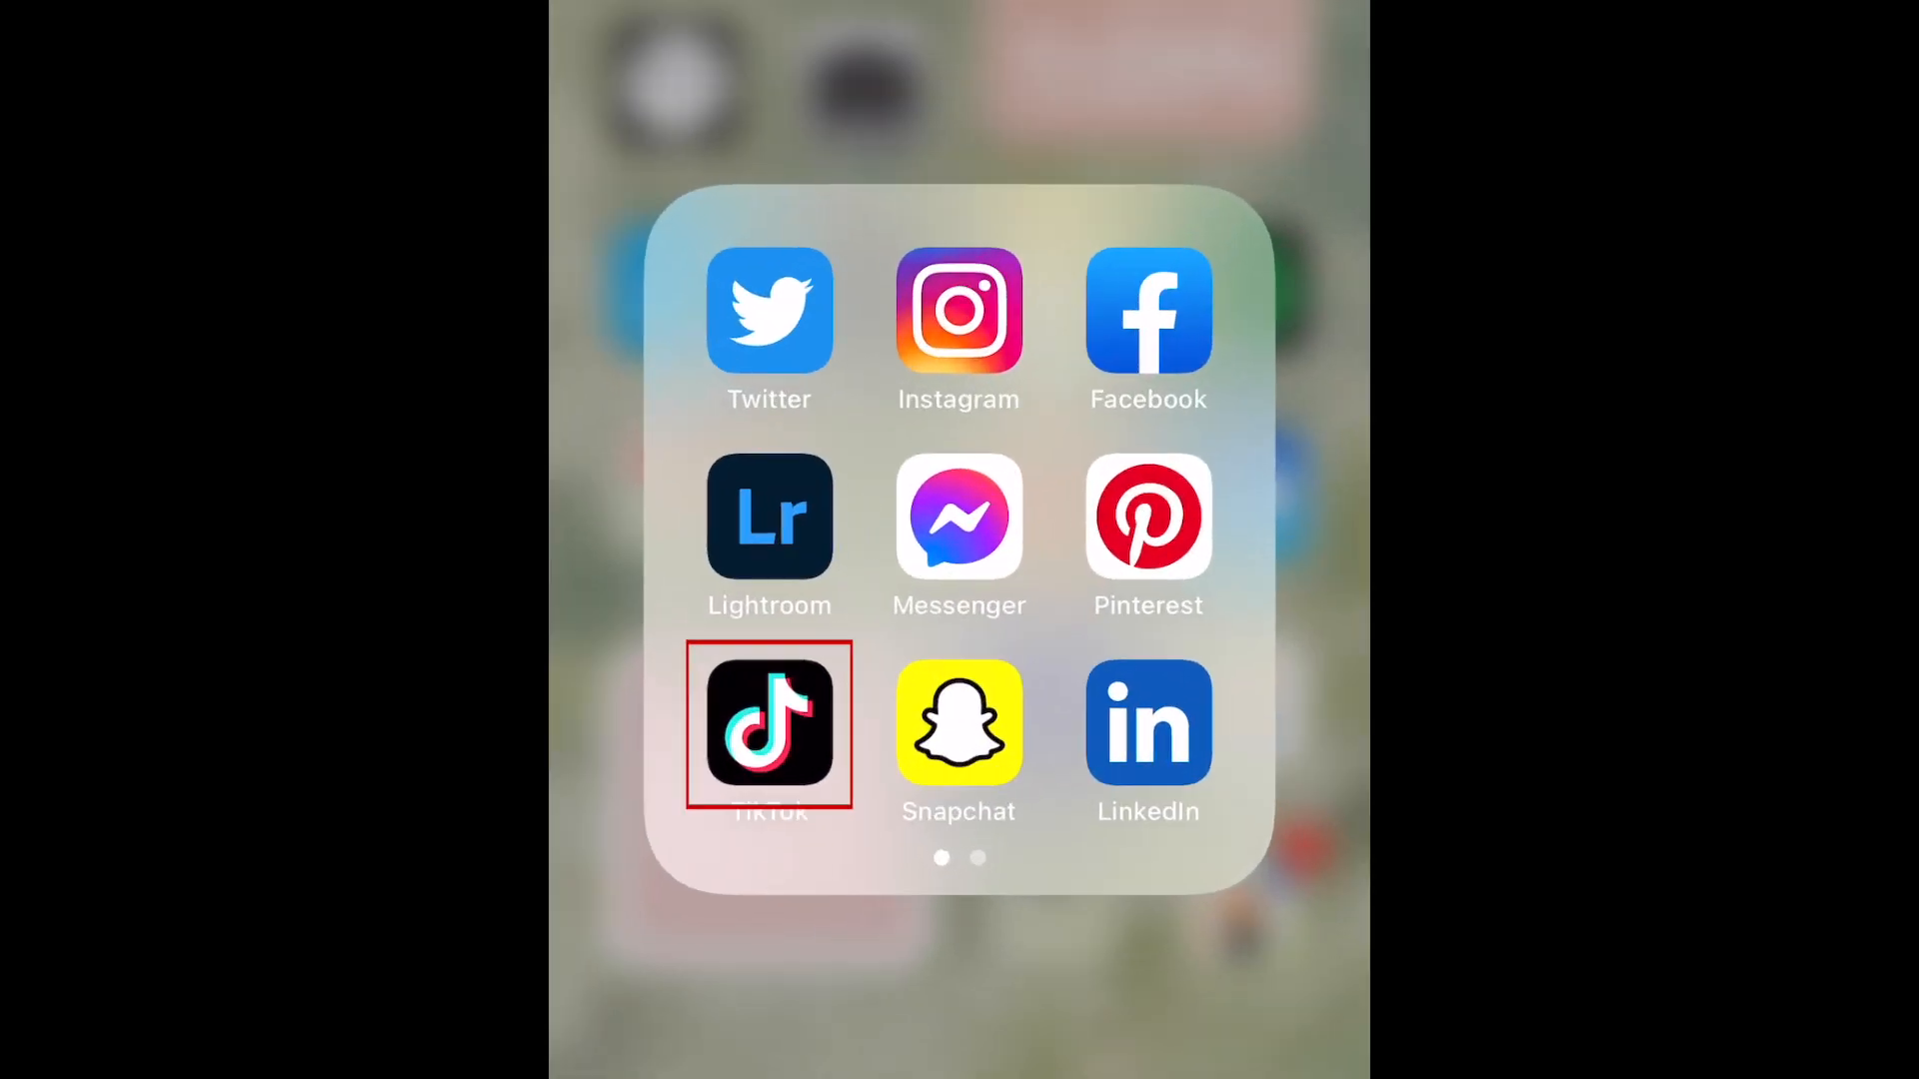
Launch TikTok and go to the Inbox activity notifications
click(768, 725)
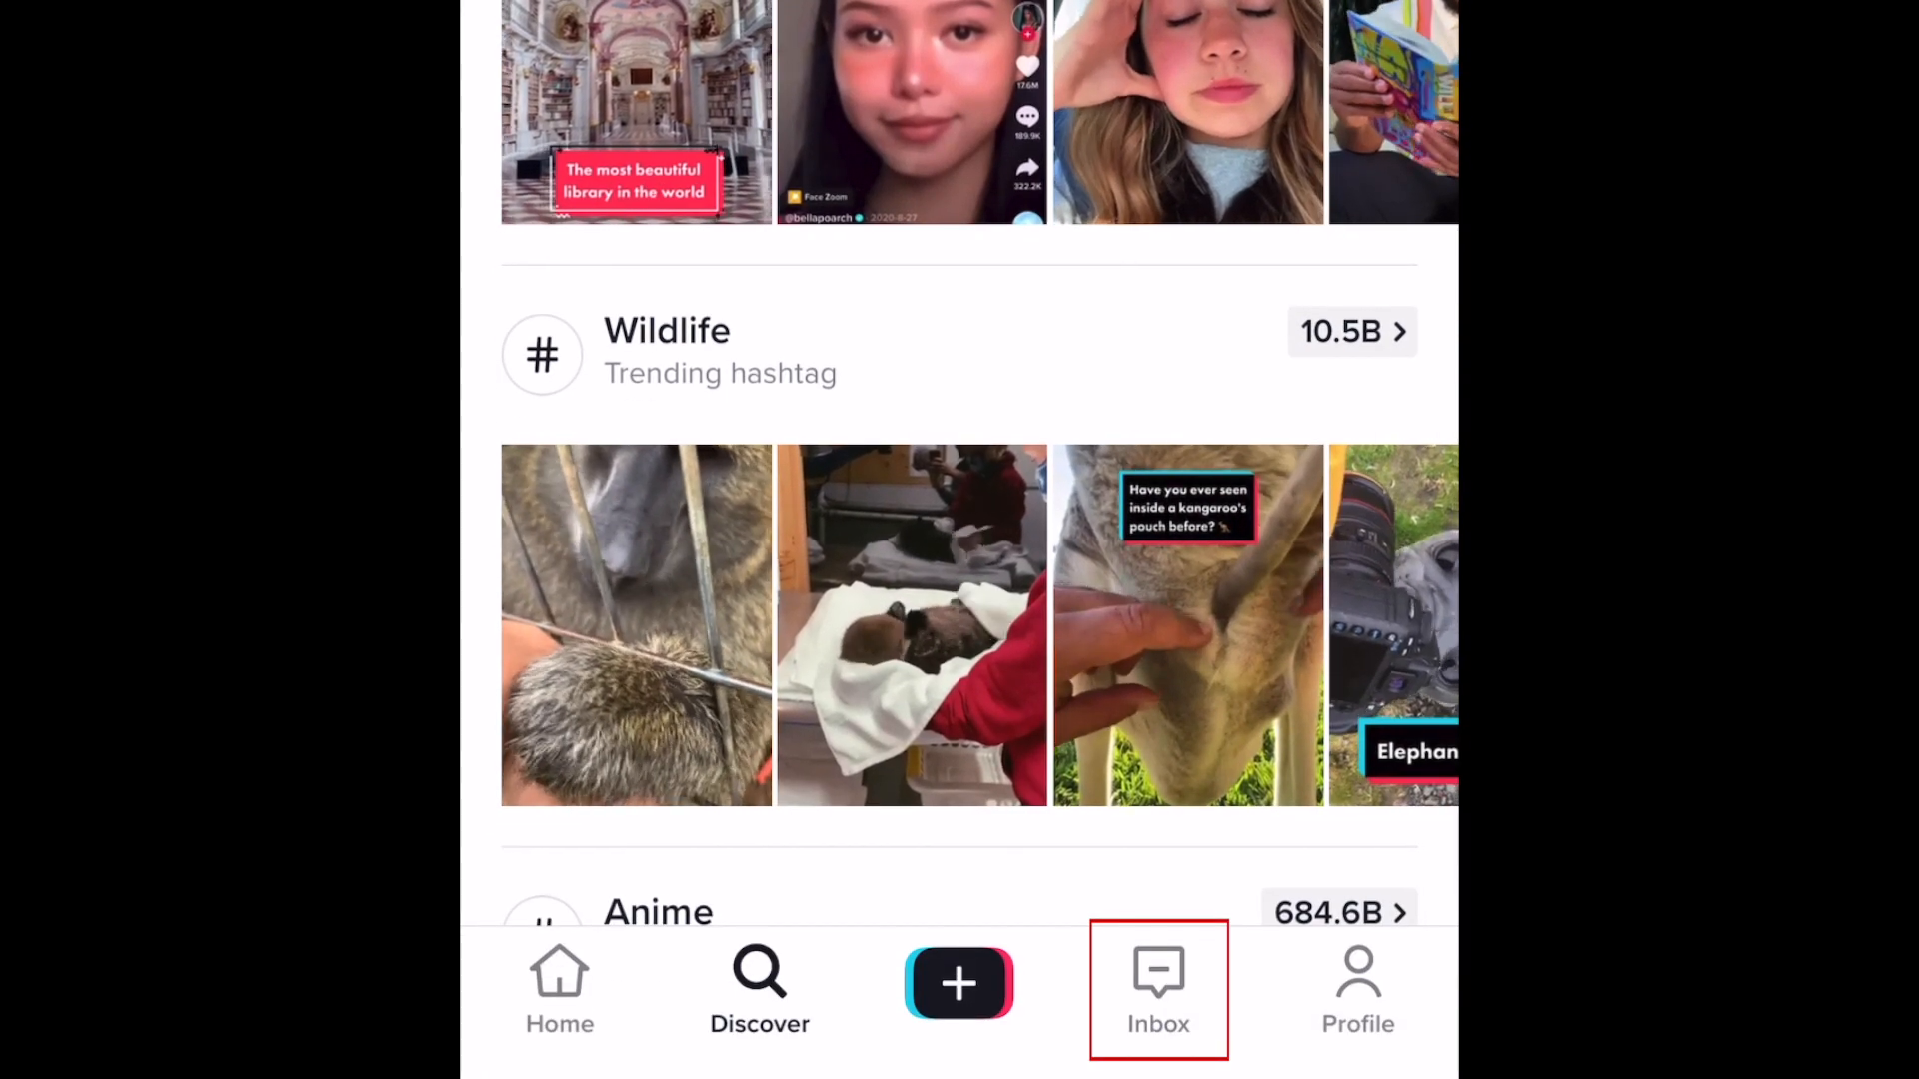
click(1157, 985)
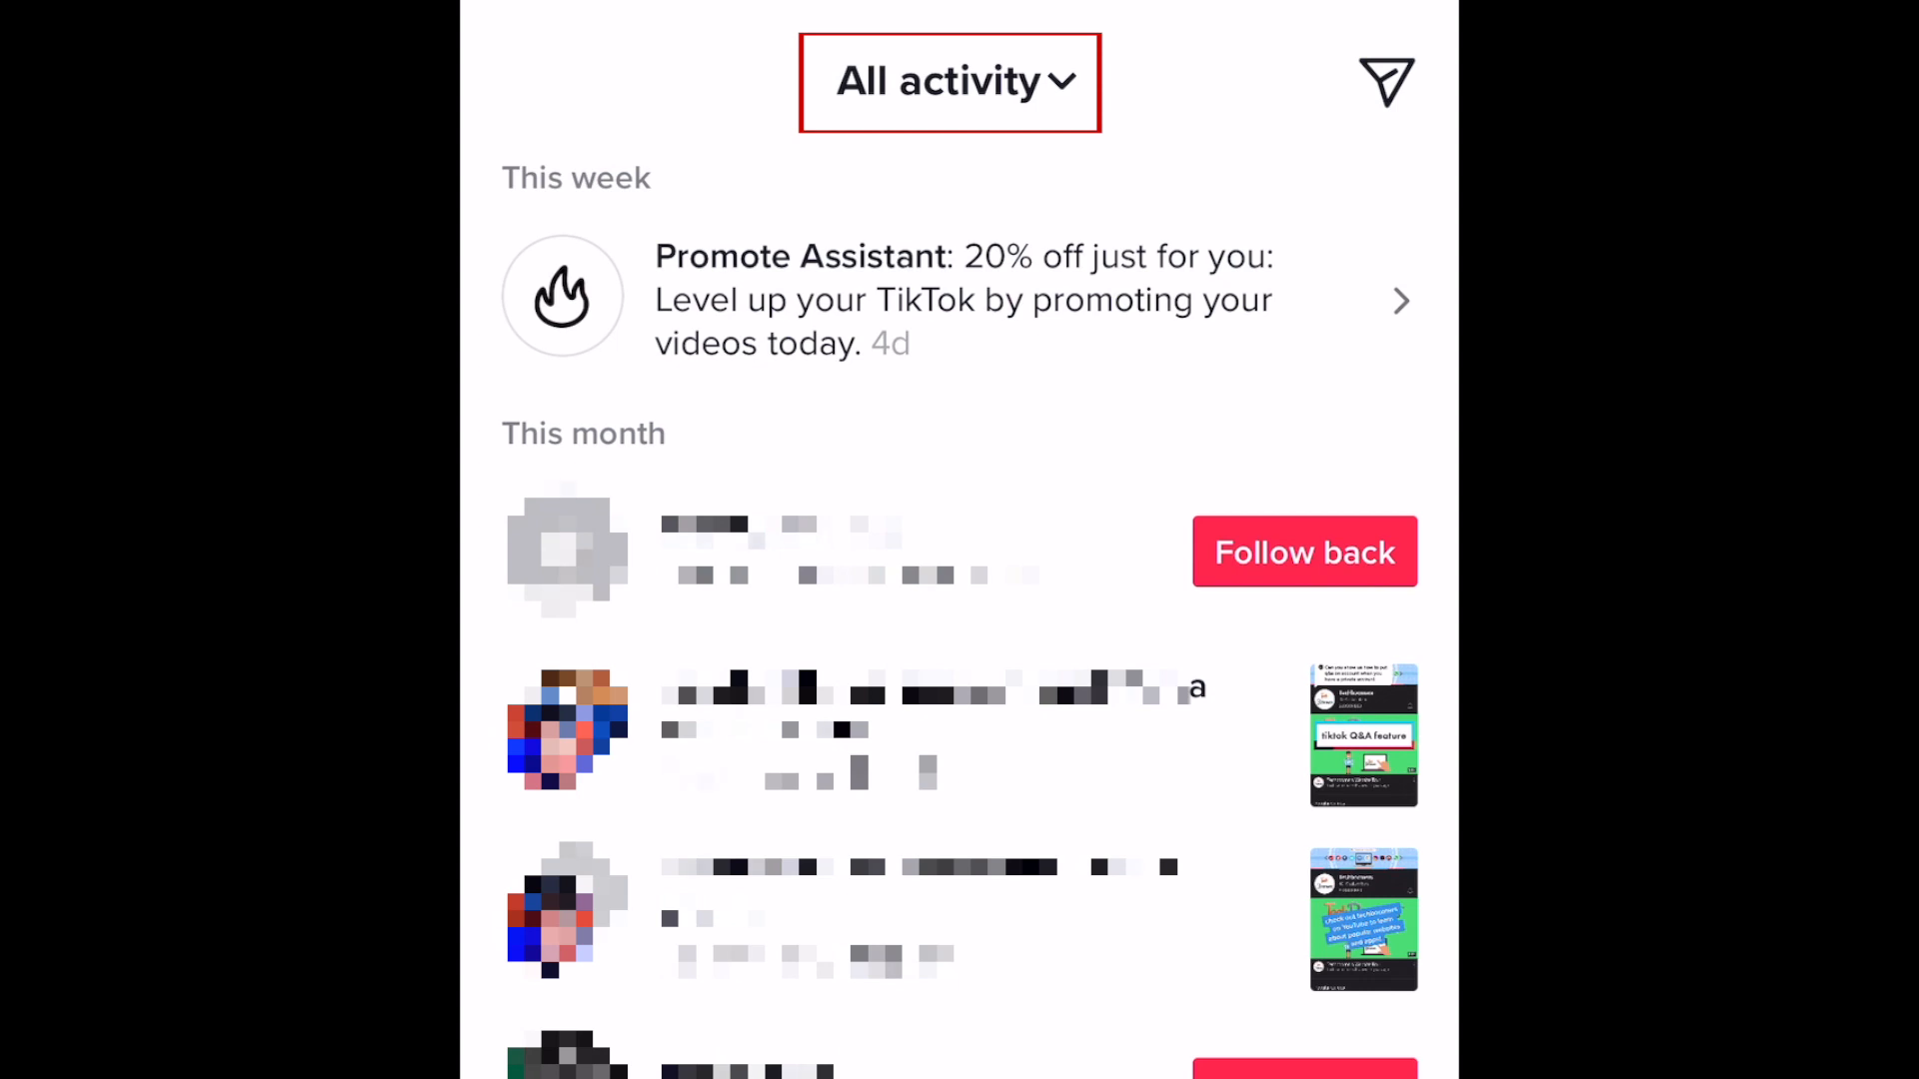
Filter the Inbox activity feed to show only Likes notifications via the All activity dropdown
click(947, 80)
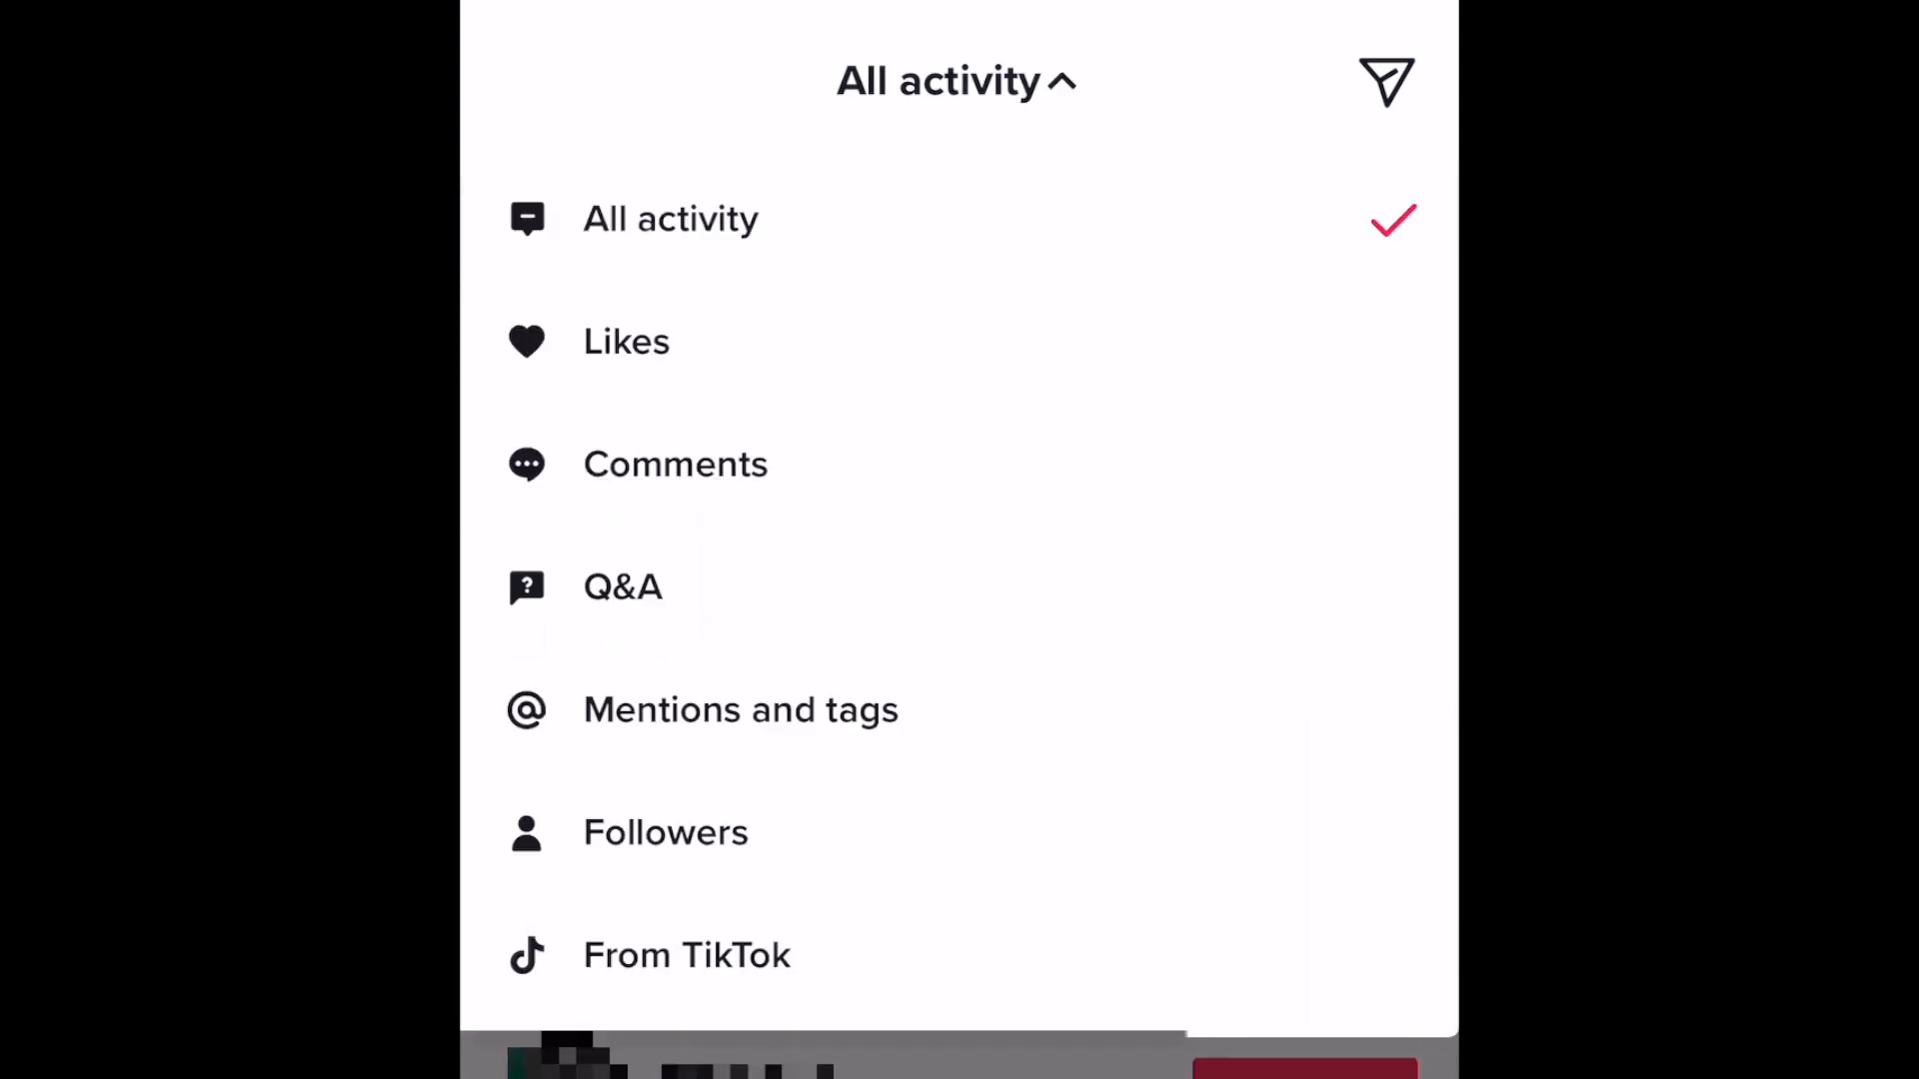
click(626, 342)
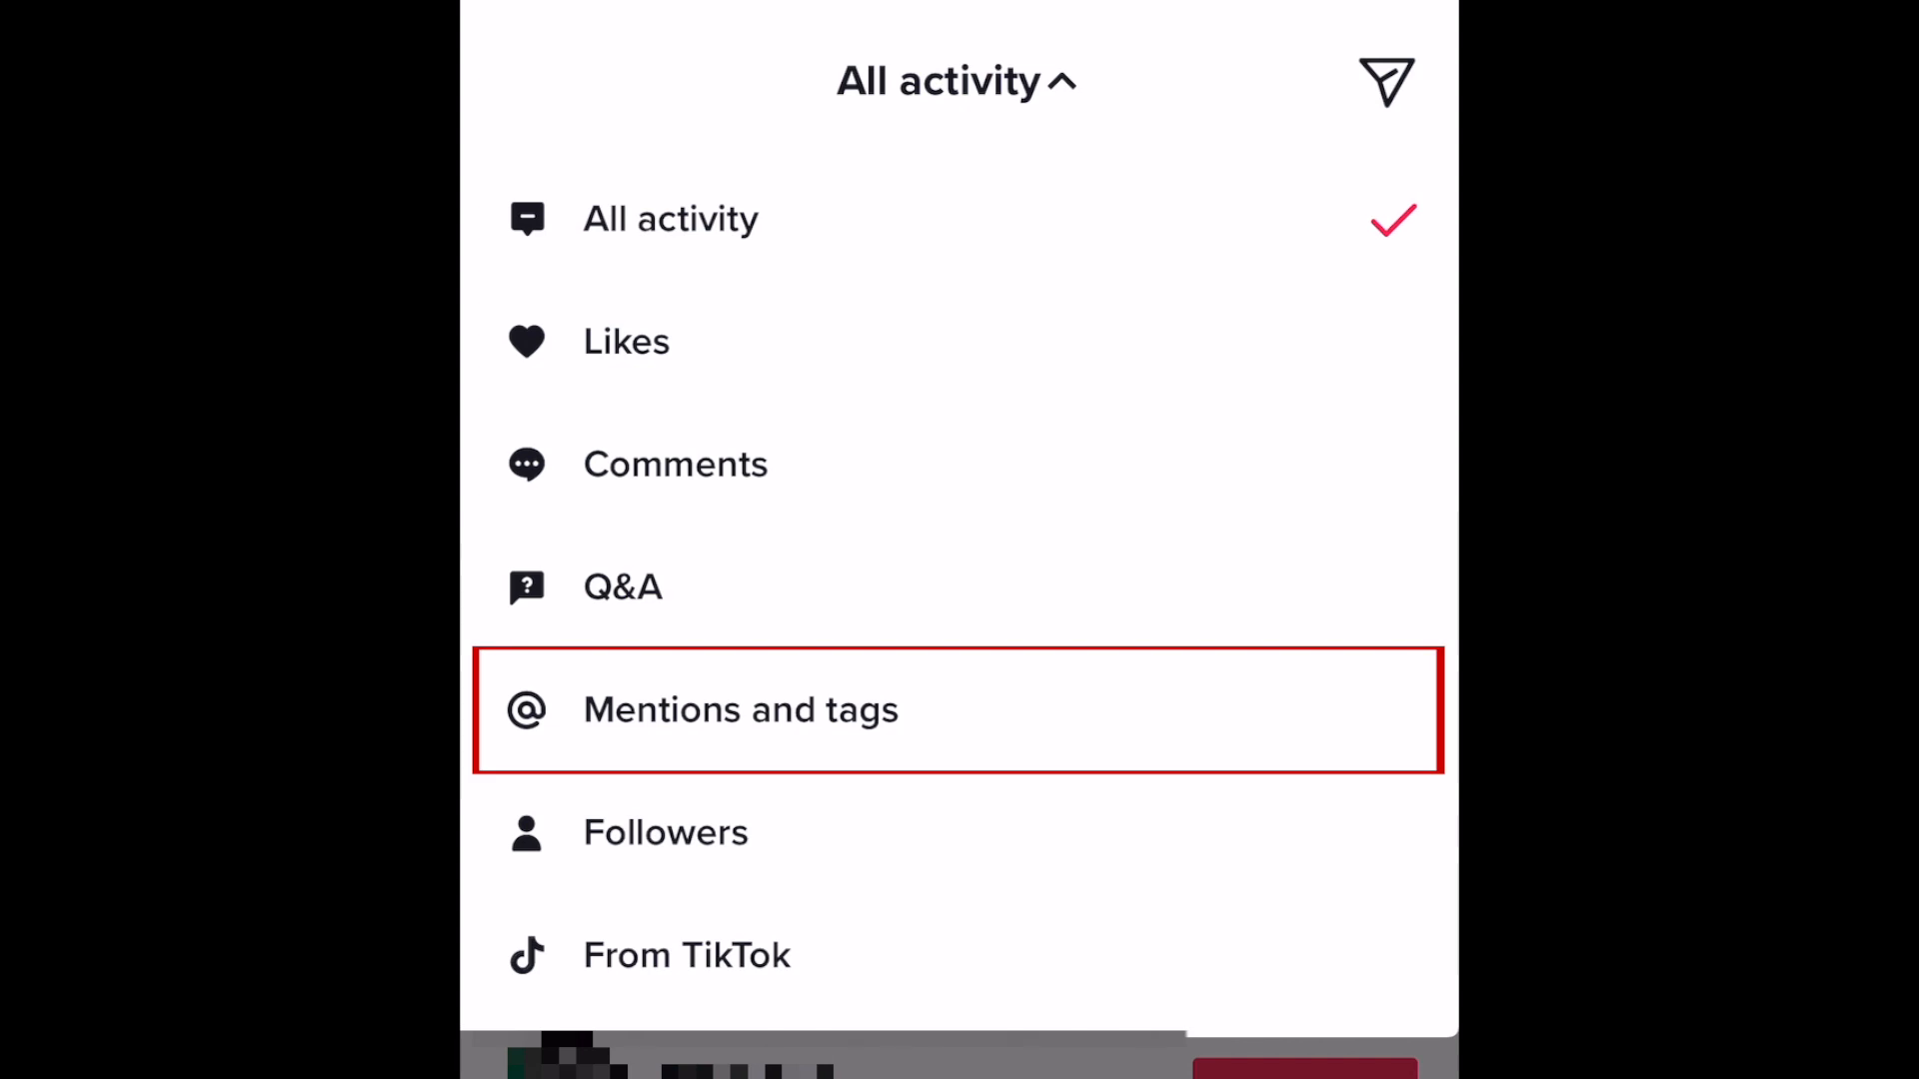
mouse_move(686, 955)
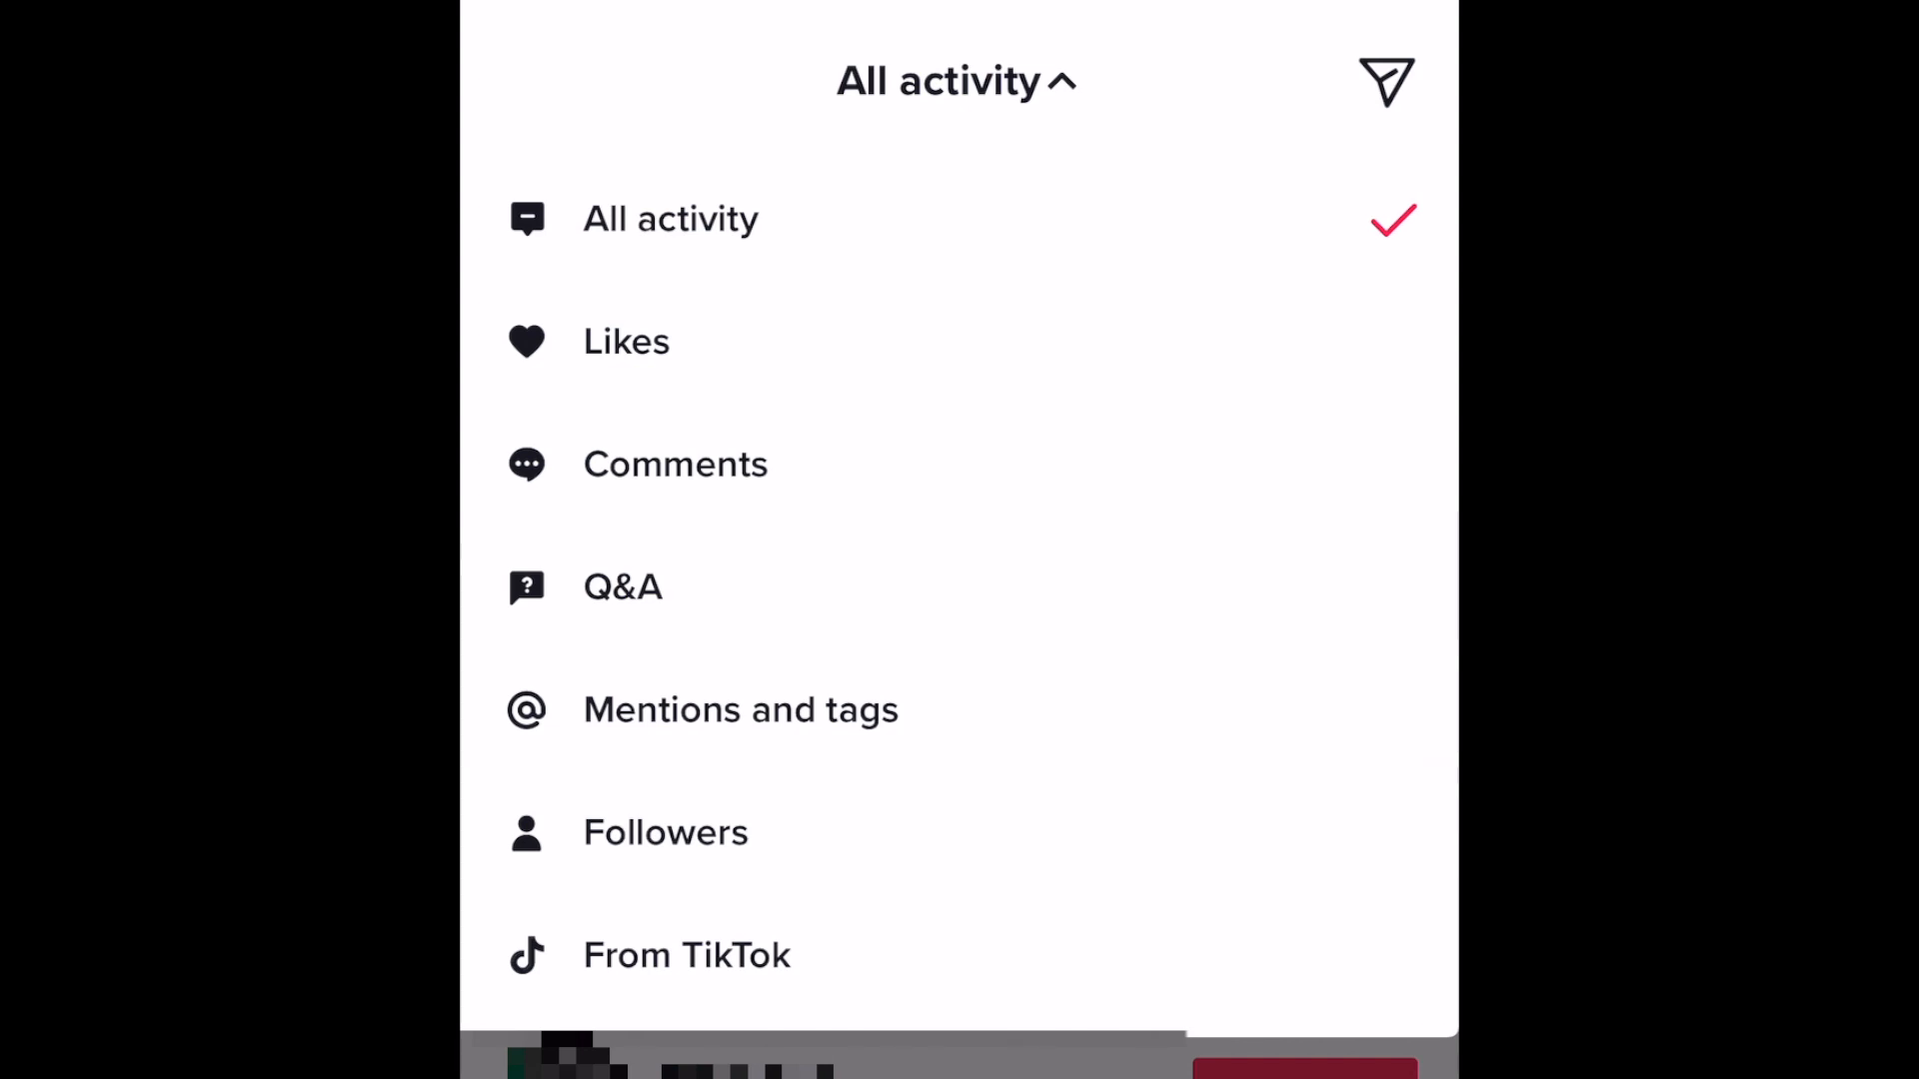
click(626, 342)
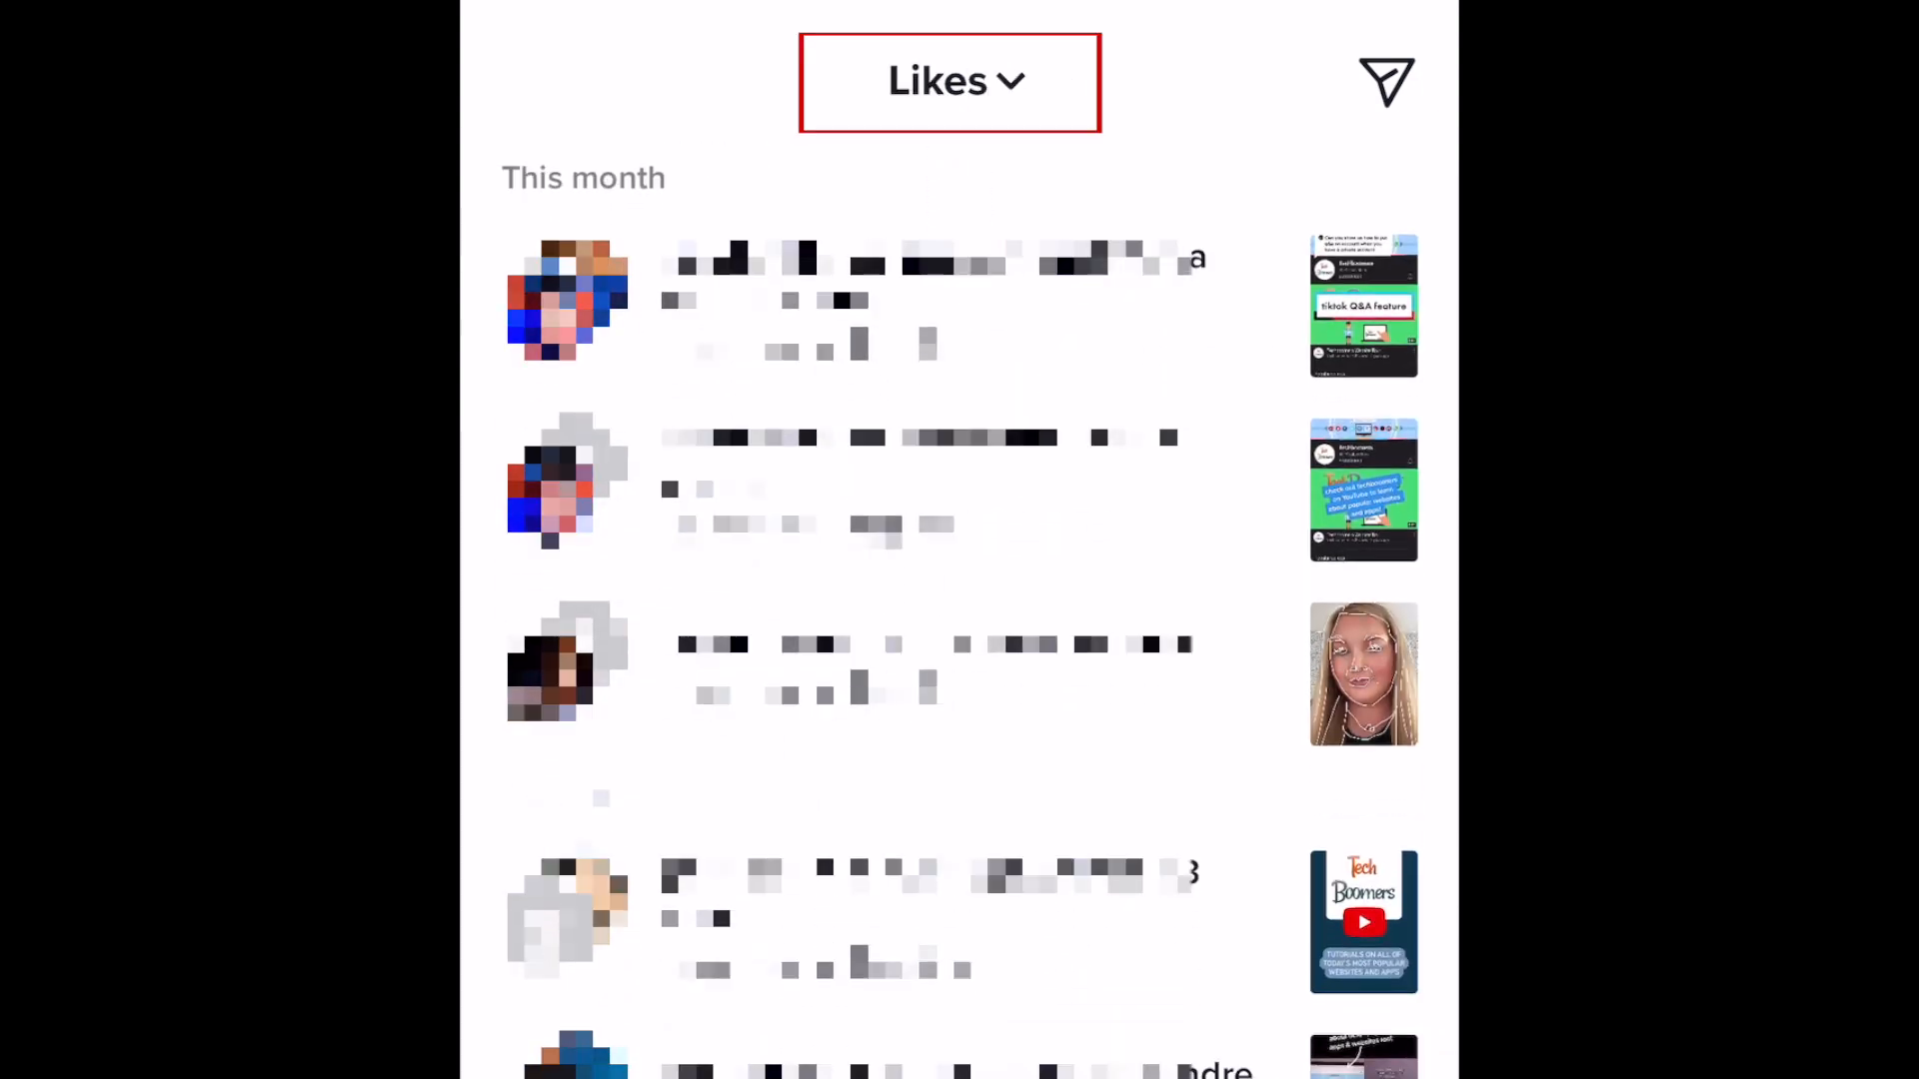
Filter the feed to Followers, then From TikTok, then back to All activity
click(950, 80)
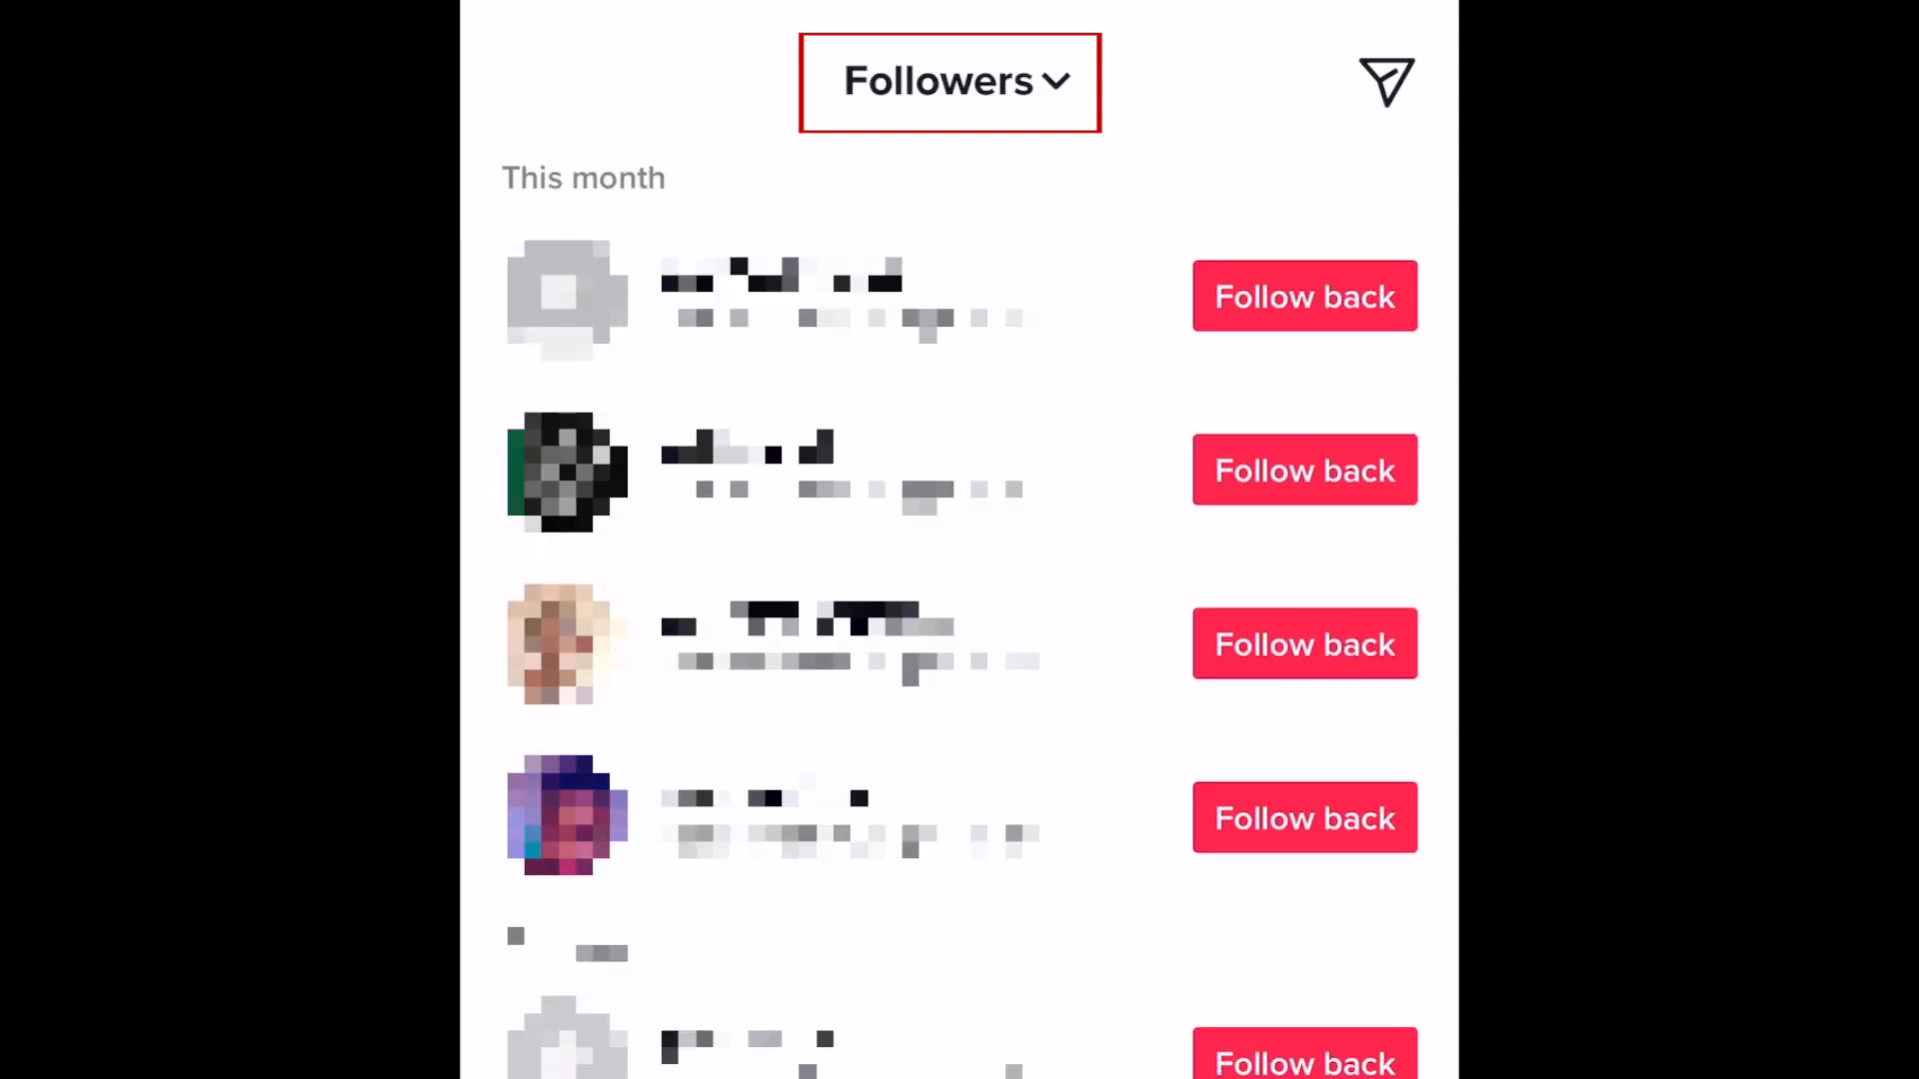
click(950, 82)
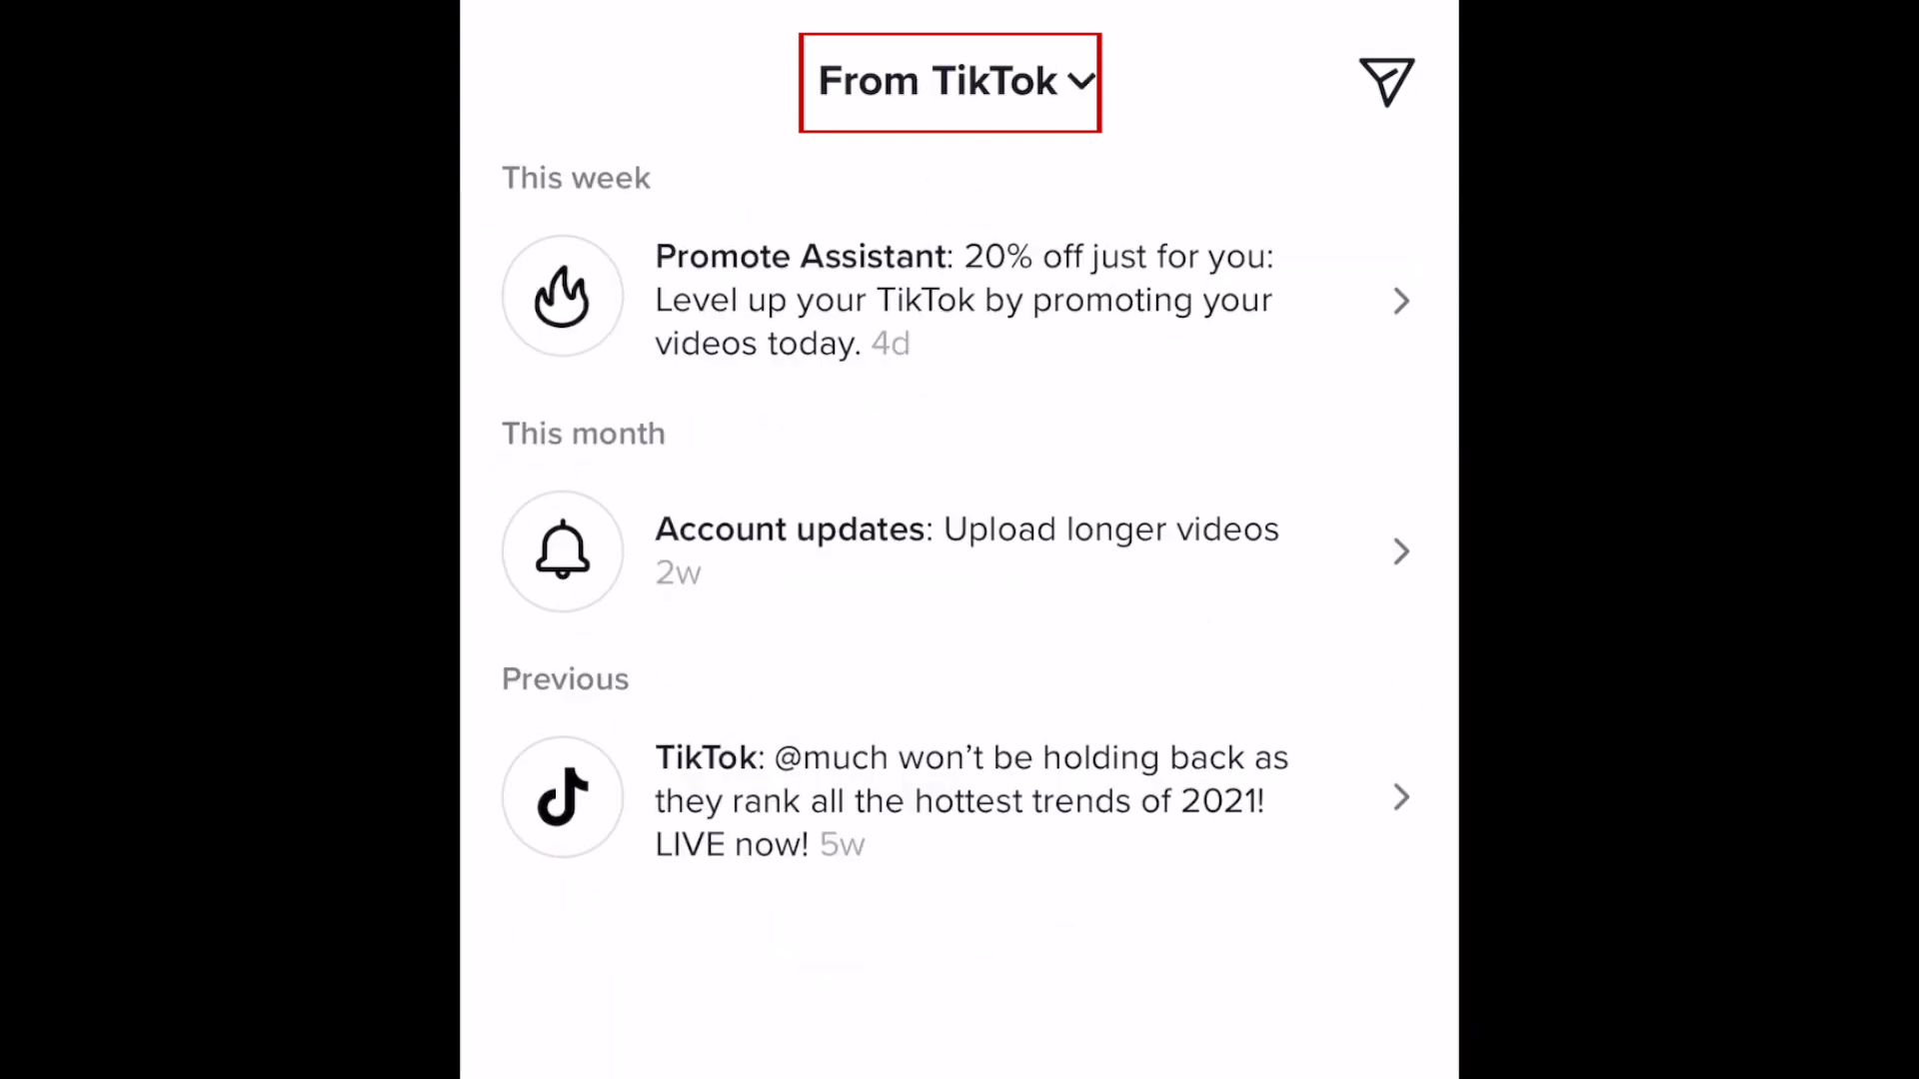
click(949, 82)
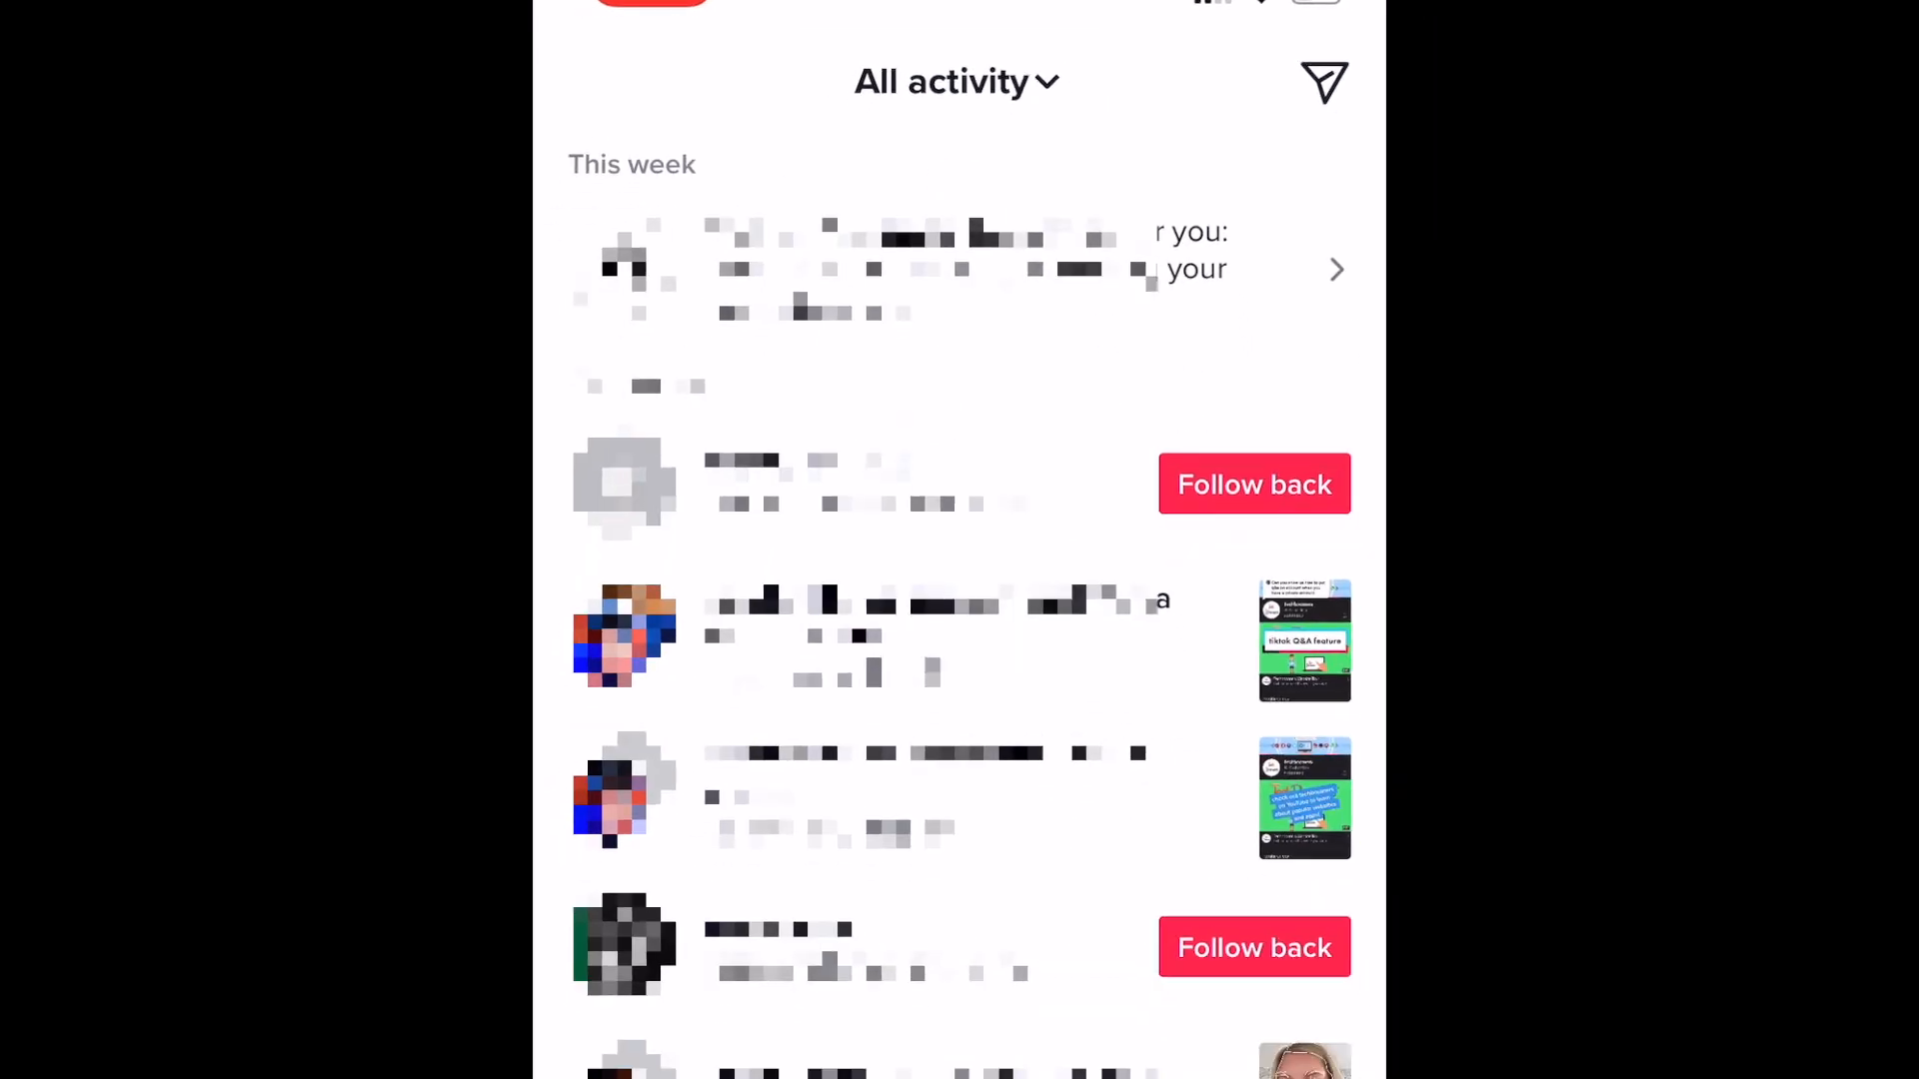